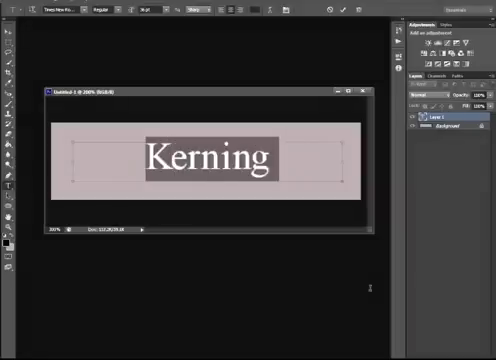
mouse_move(376, 290)
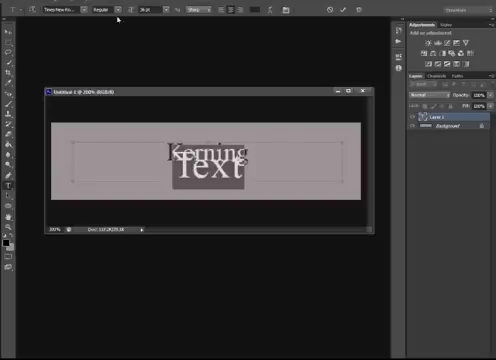
Increase the leading so the Kerning and Text lines no longer overlap
left_click(148, 12)
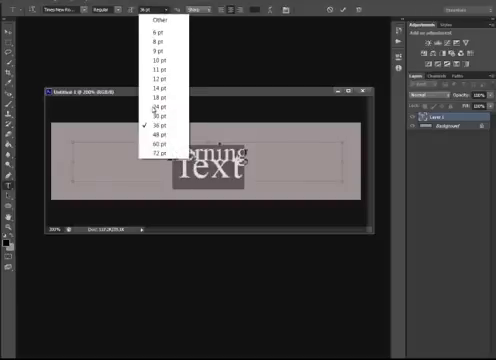
left_click(158, 132)
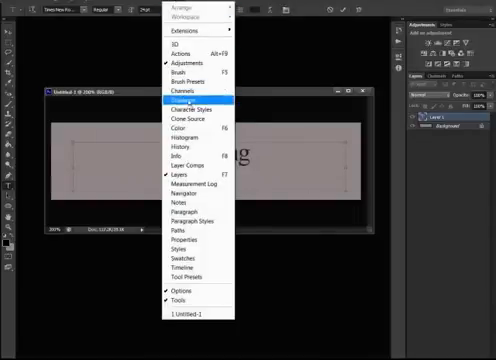
Show the Character panel from the Window menu, then dismiss it
left_click(178, 100)
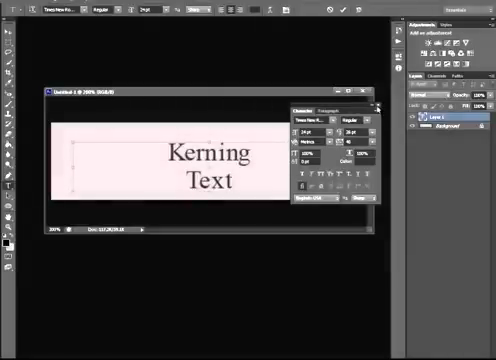
left_click(380, 104)
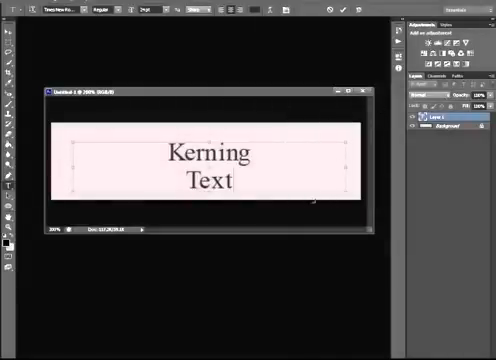